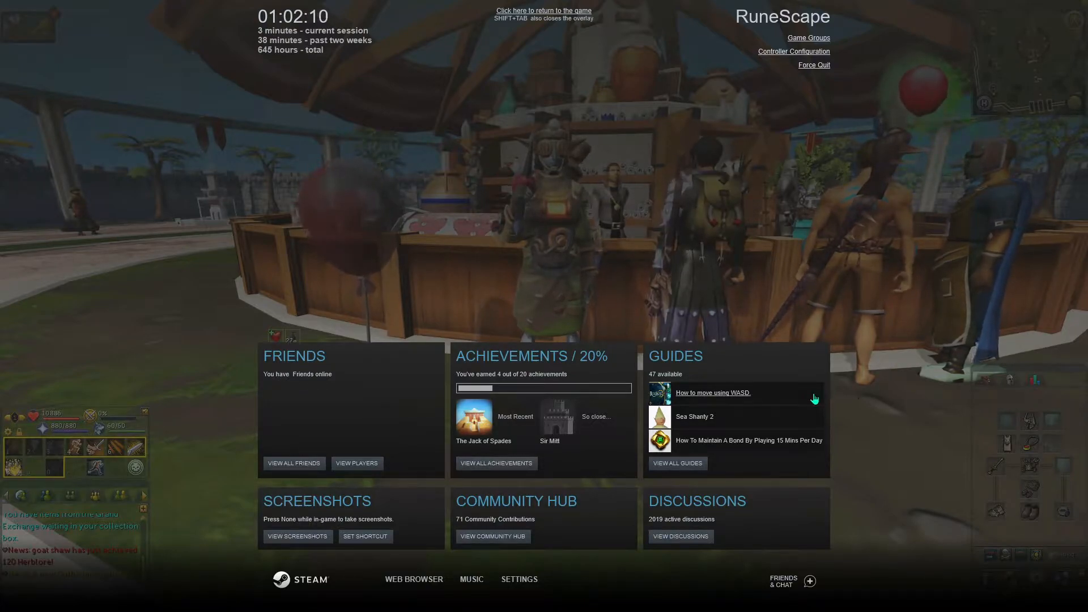
pyautogui.moveTo(748, 440)
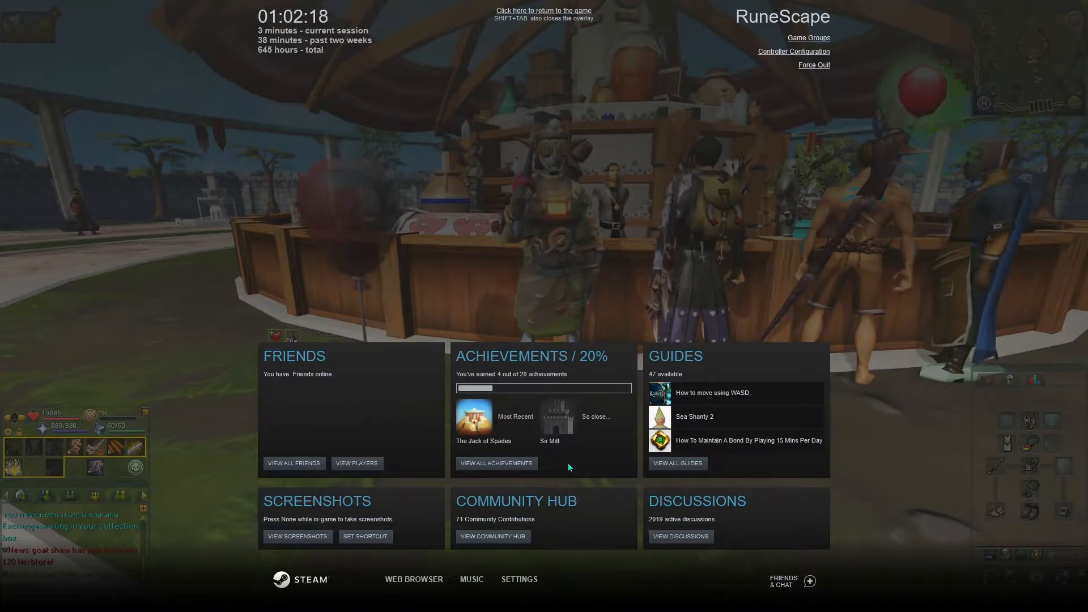
pyautogui.moveTo(557, 415)
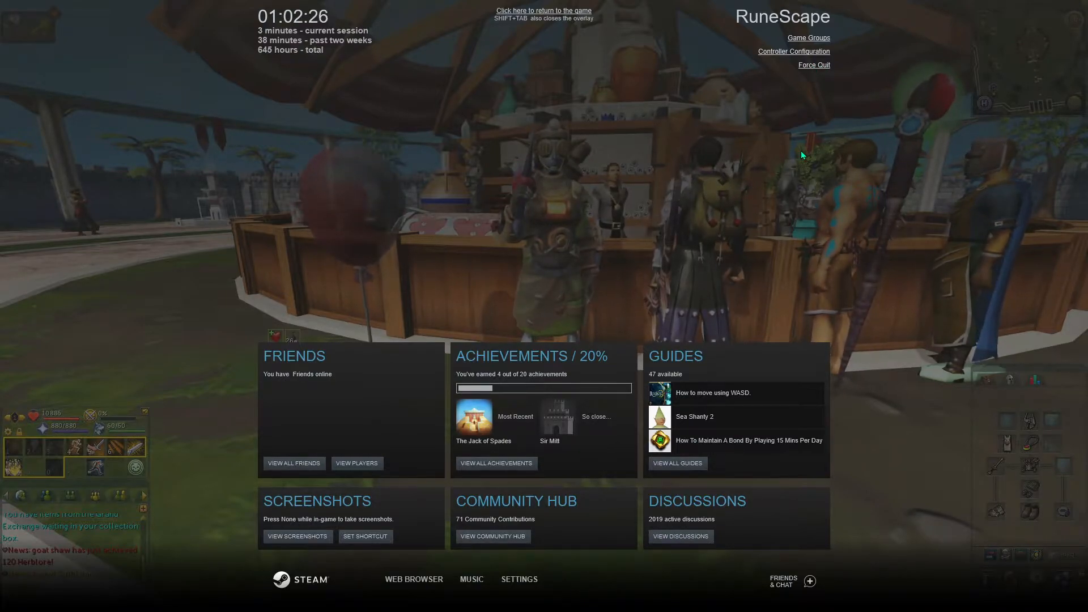
# Dismiss the Steam overlay over RuneScape, reopen it, then close it again.
pyautogui.click(543, 11)
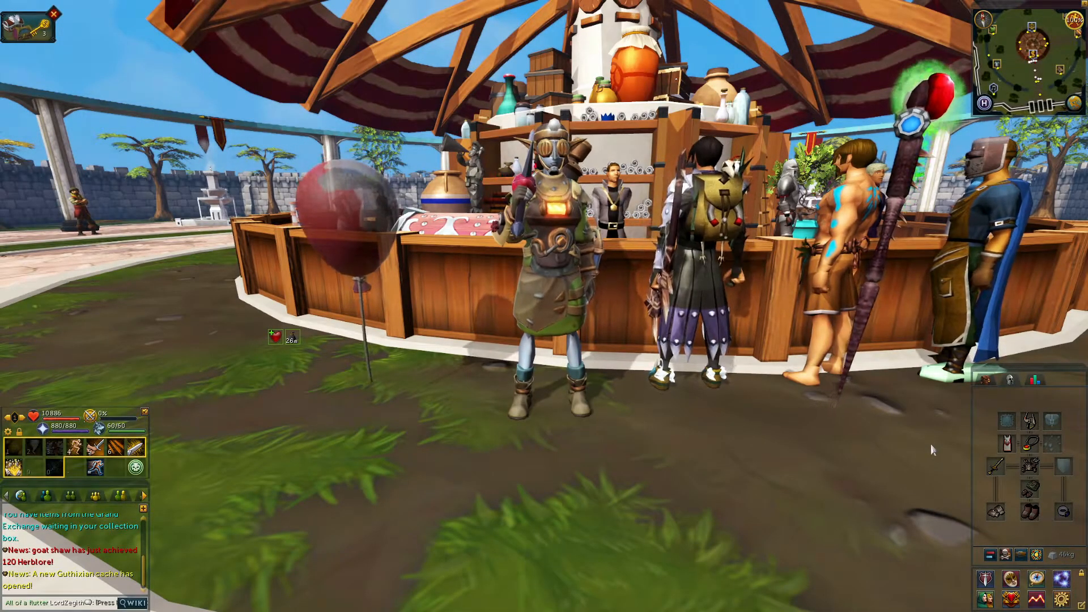
pyautogui.press('shift+tab')
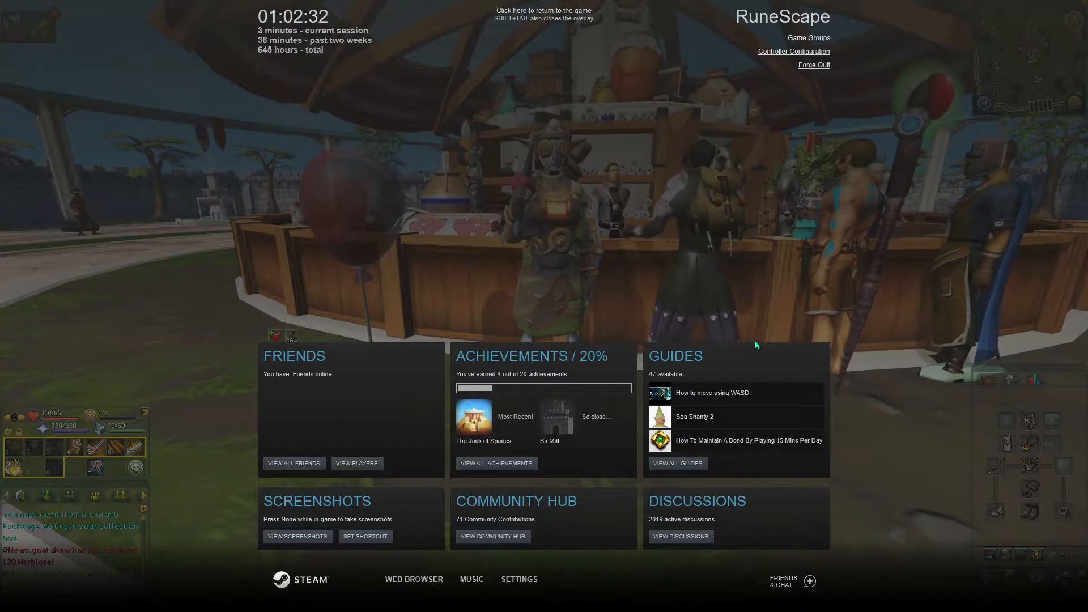
pyautogui.click(544, 11)
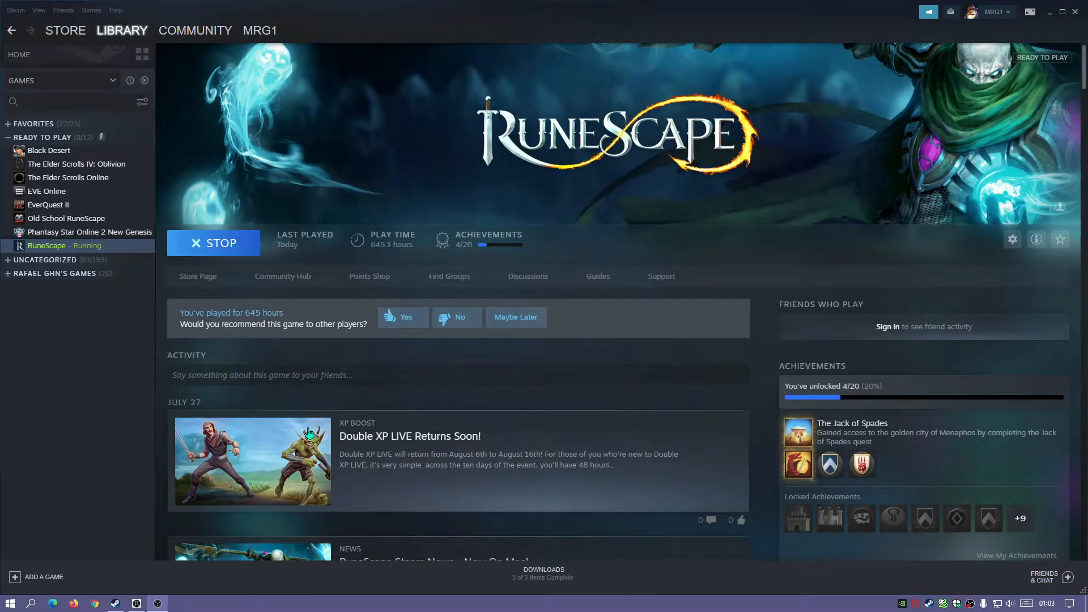
pyautogui.click(16, 9)
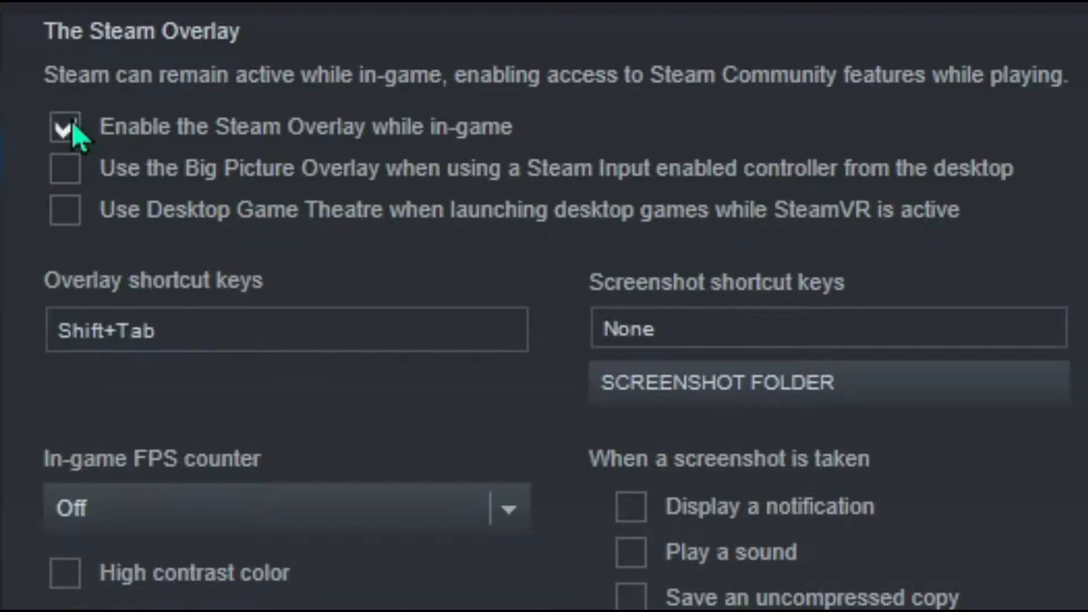
pyautogui.click(65, 127)
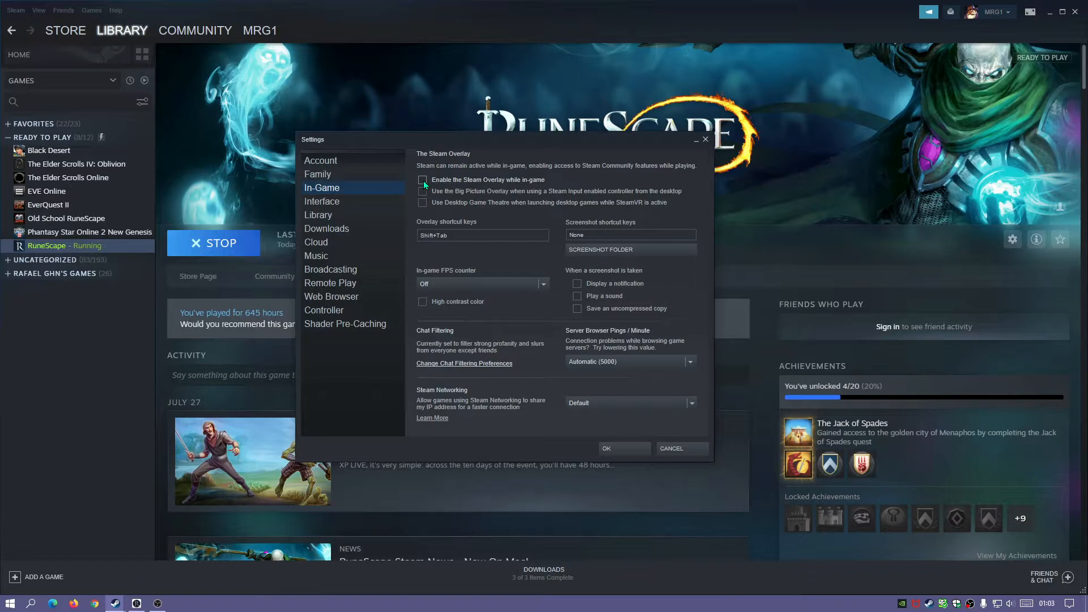
pyautogui.click(422, 180)
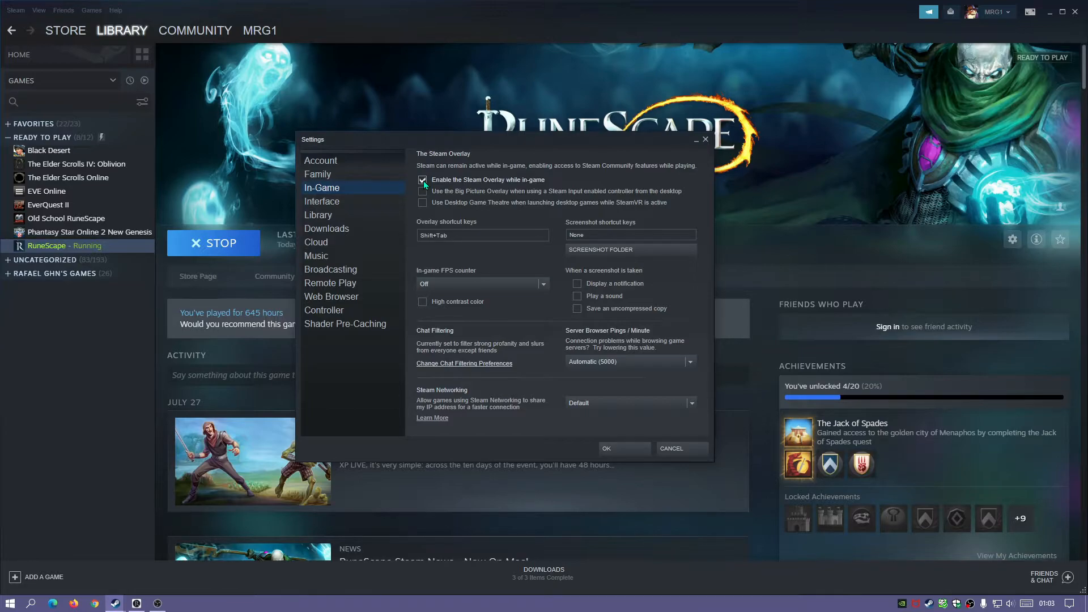
pyautogui.click(423, 180)
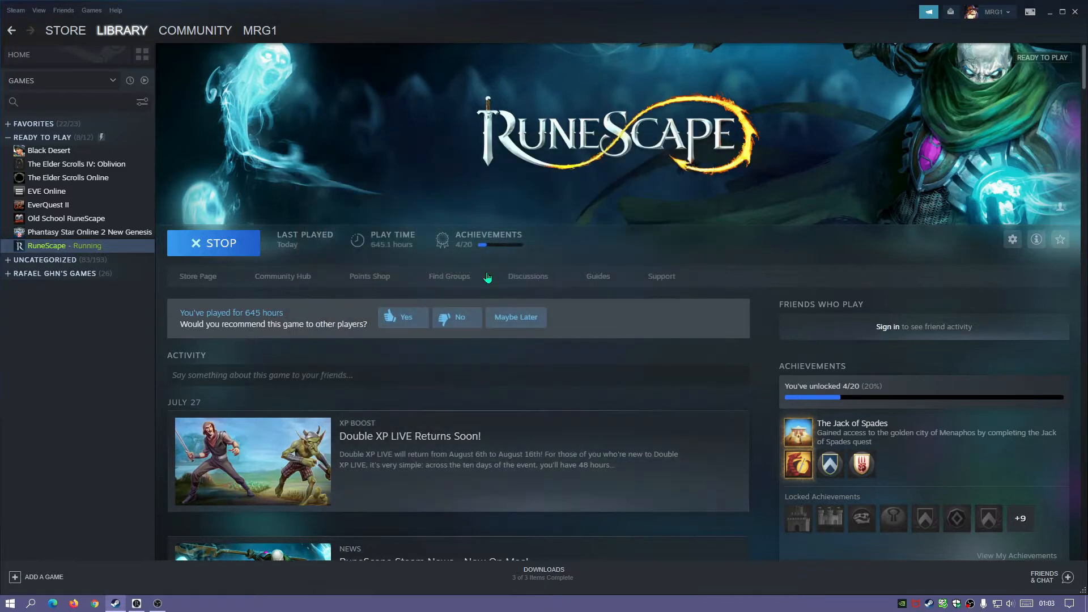
# From the library home grid, check The Elder Scrolls Online's Properties show overlay off, then close.
pyautogui.click(18, 55)
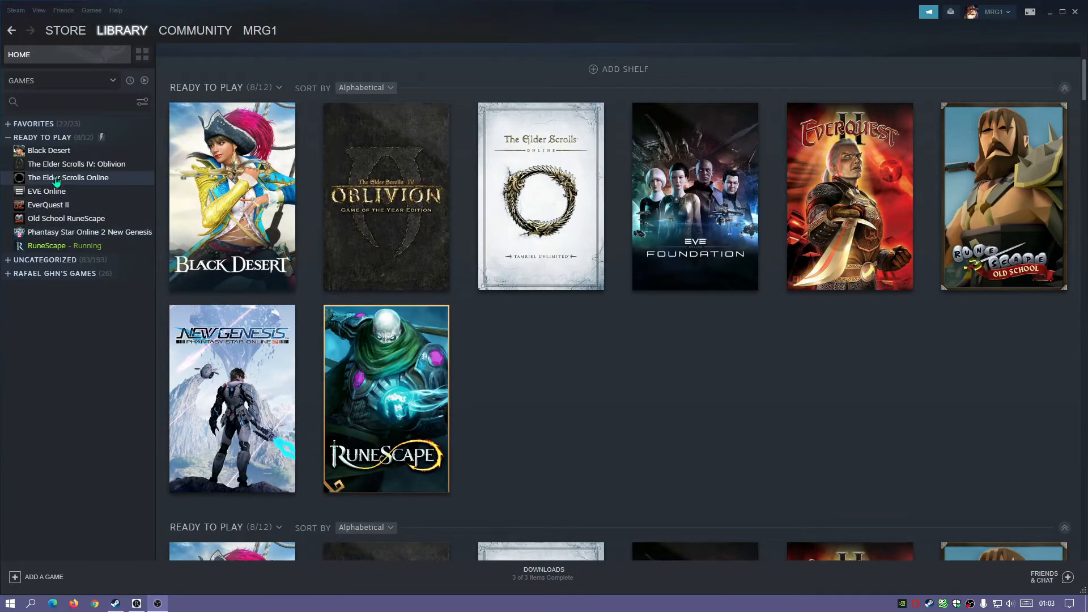
pyautogui.rightClick(68, 177)
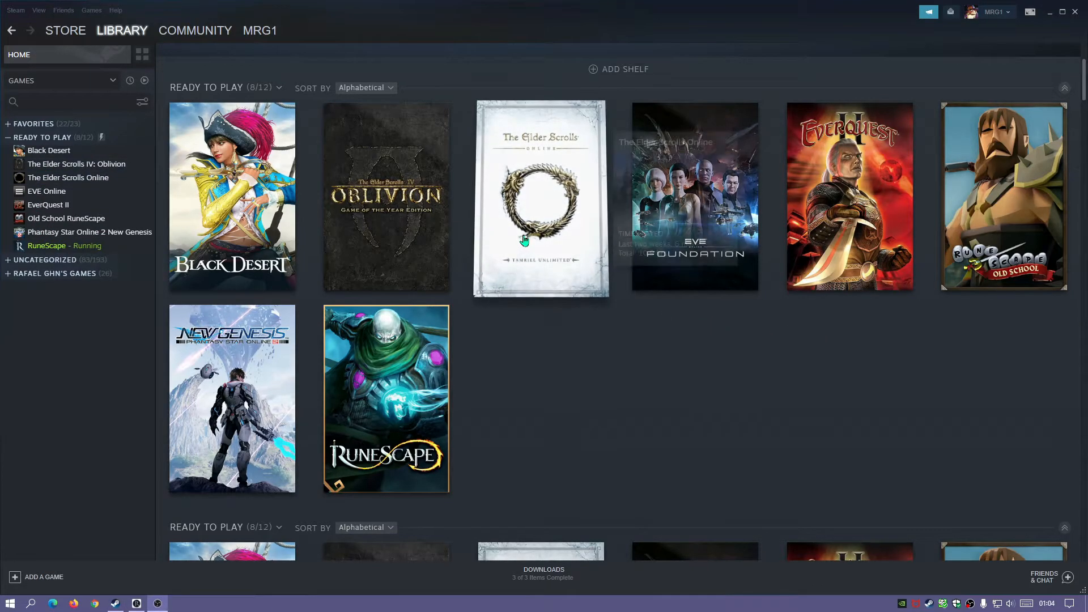
pyautogui.rightClick(541, 198)
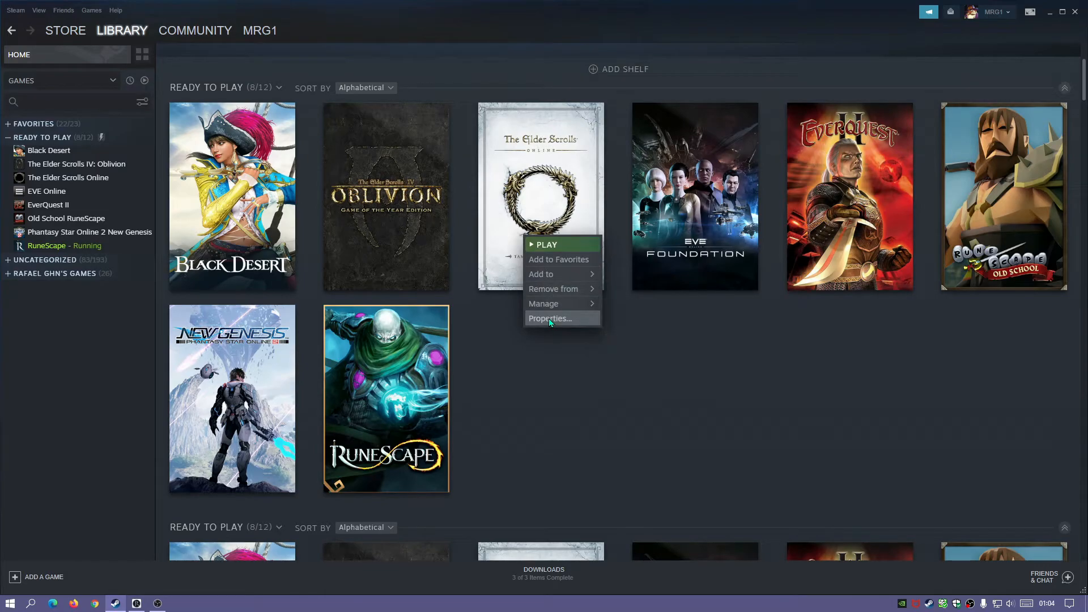
pyautogui.click(550, 318)
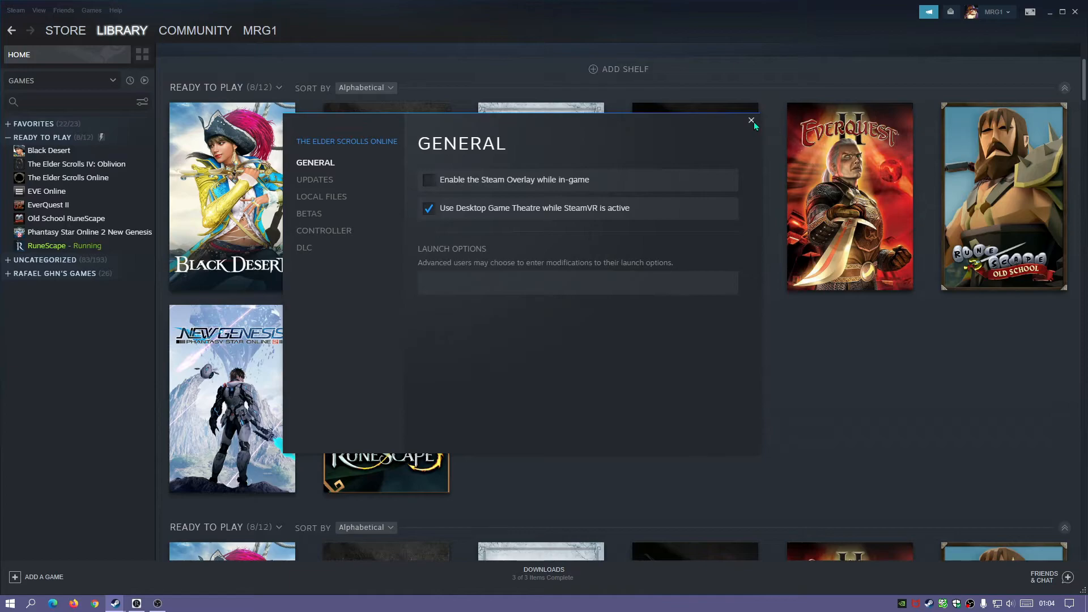
pyautogui.moveTo(350, 149)
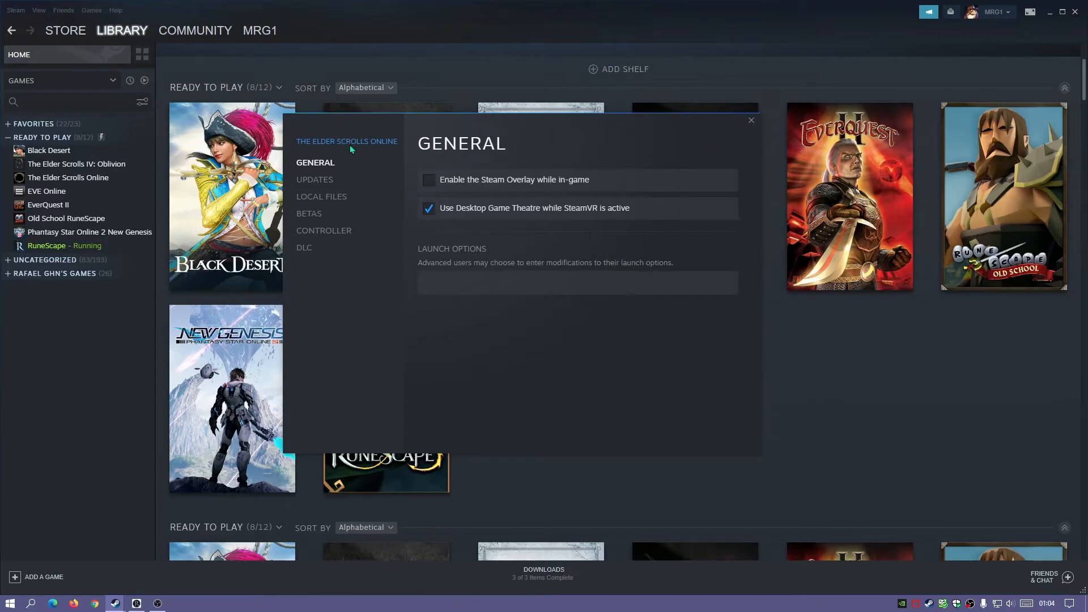
pyautogui.click(750, 120)
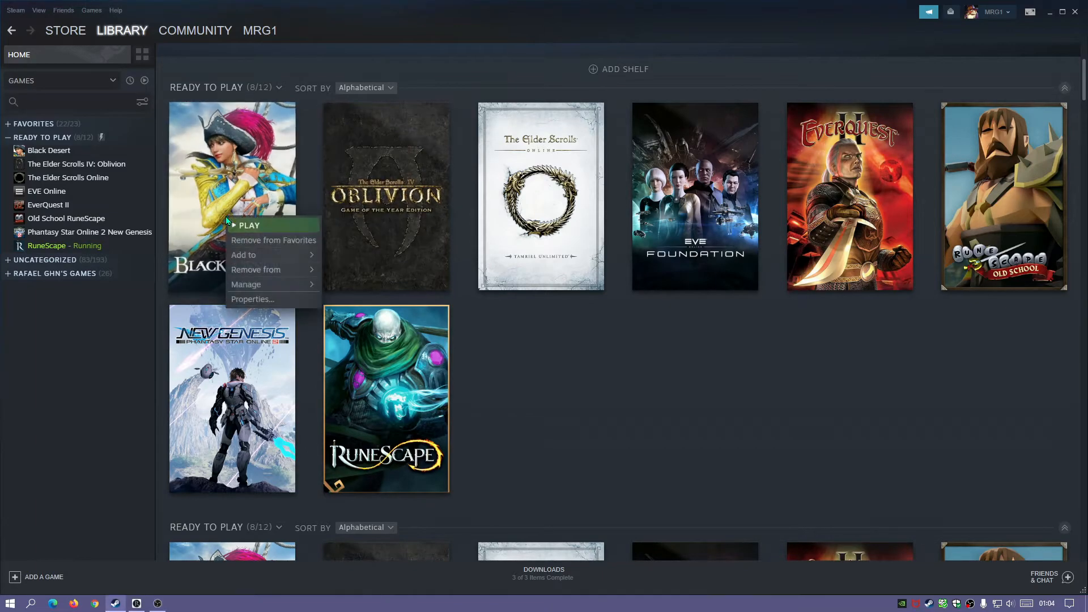
# Open Black Desert's Properties, confirm the in-game overlay is enabled, and close the window.
pyautogui.click(252, 299)
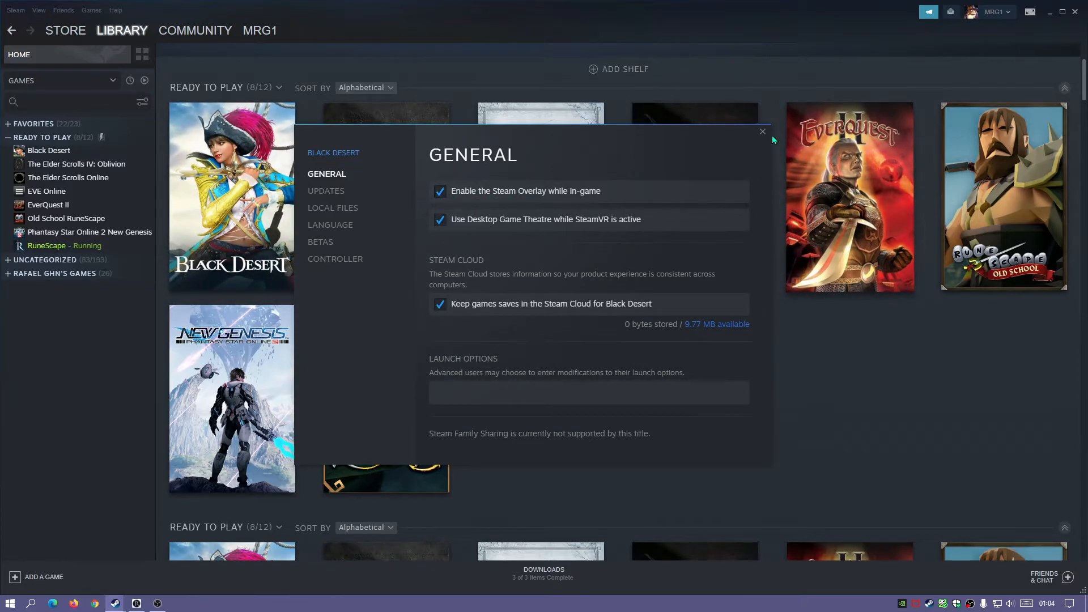
pyautogui.click(762, 133)
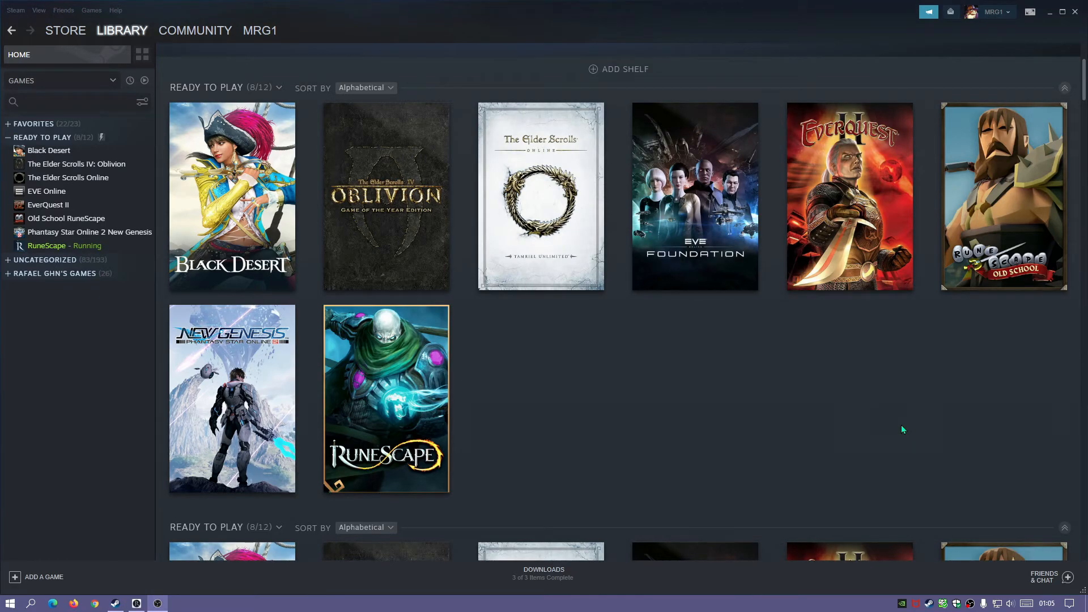
pyautogui.moveTo(837, 399)
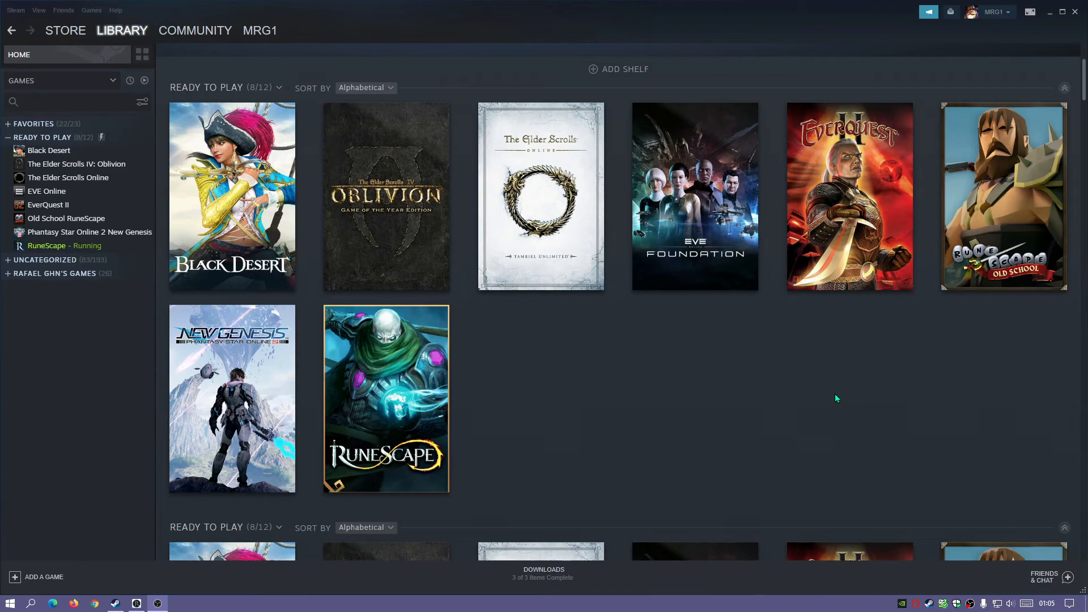